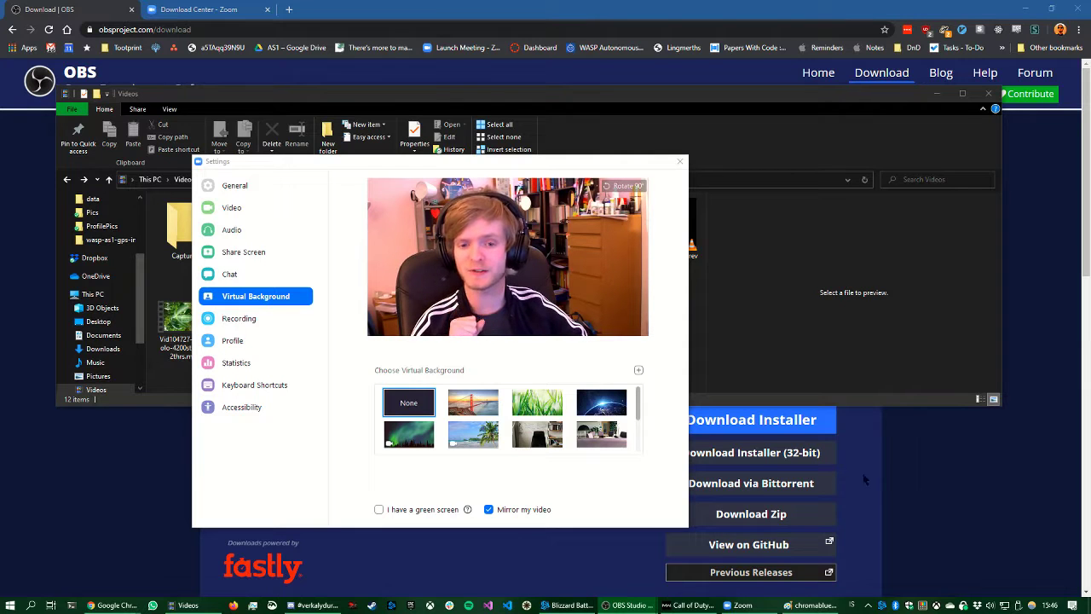
pyautogui.moveTo(600, 411)
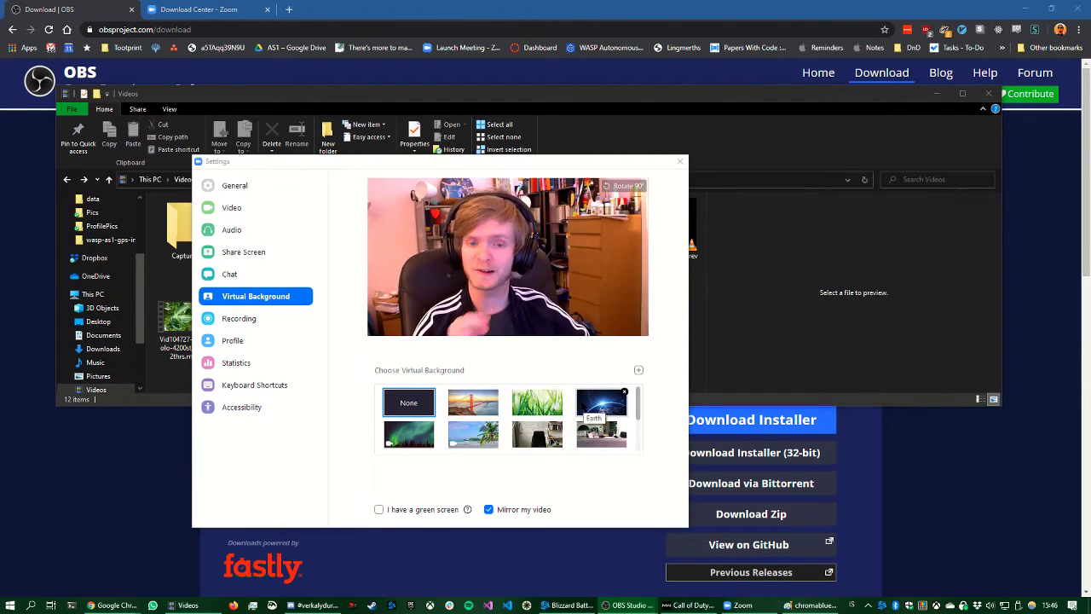
# - Apply the Golden Gate Bridge sunset image as Zoom's virtual background
pyautogui.click(472, 402)
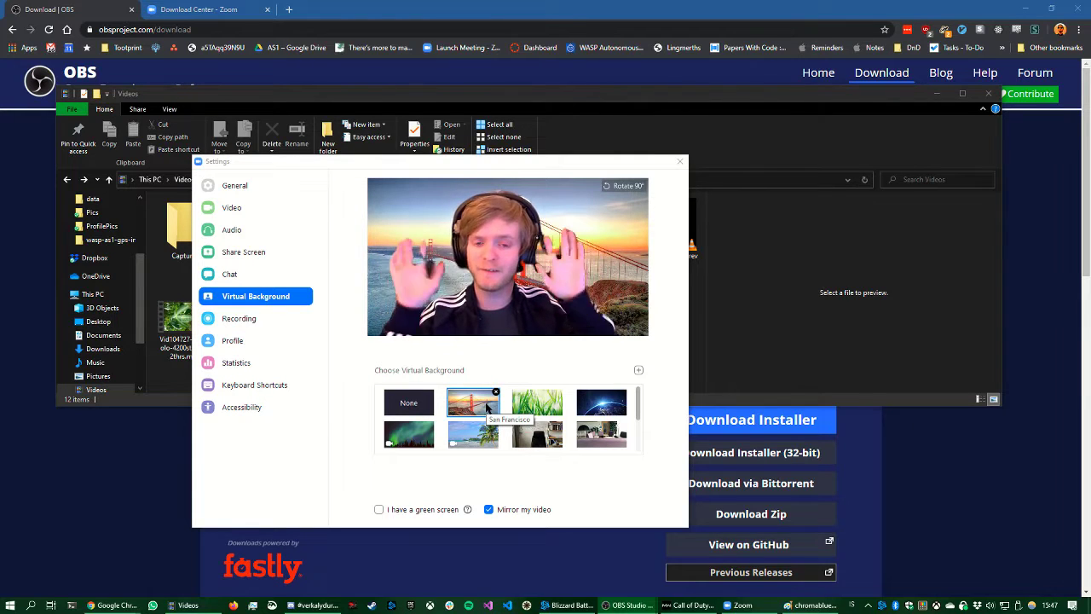
pyautogui.click(472, 403)
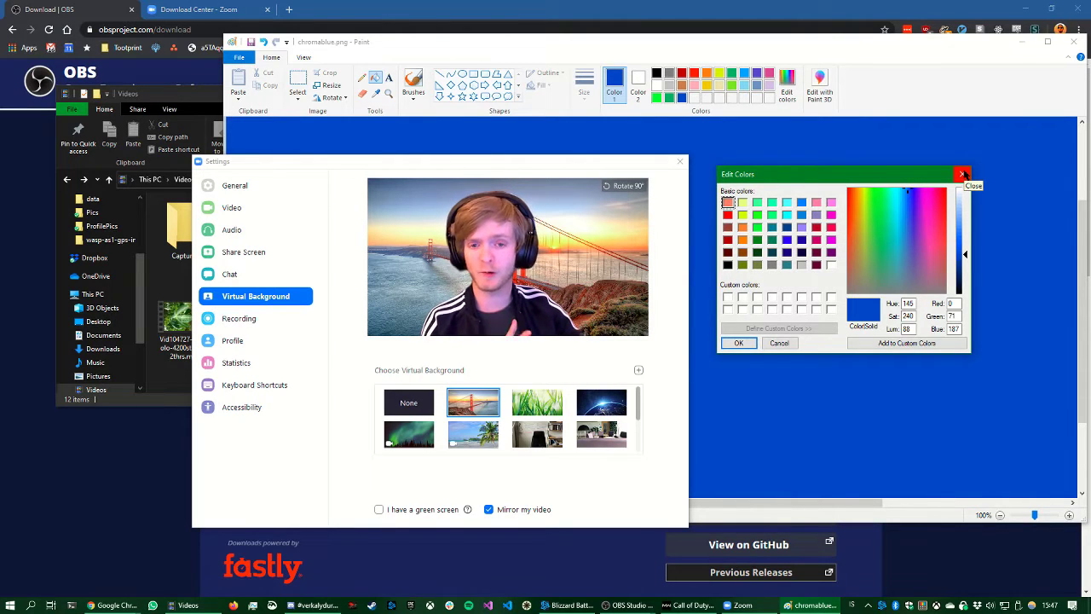
# - Fill the Paint canvas solid green and save it to the desktop as chromagreen.png
pyautogui.click(965, 174)
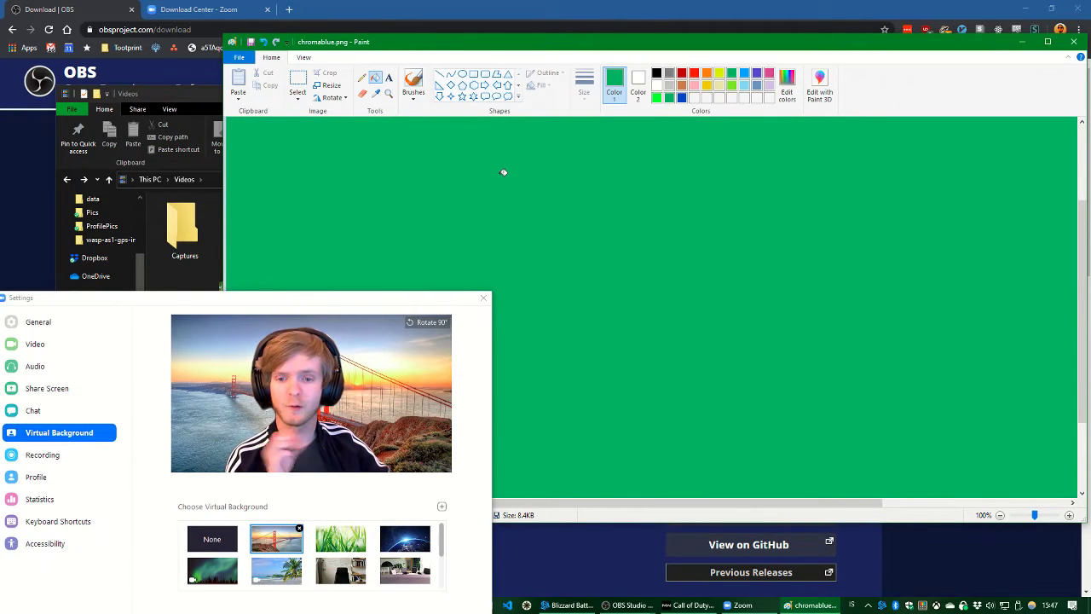
pyautogui.click(239, 57)
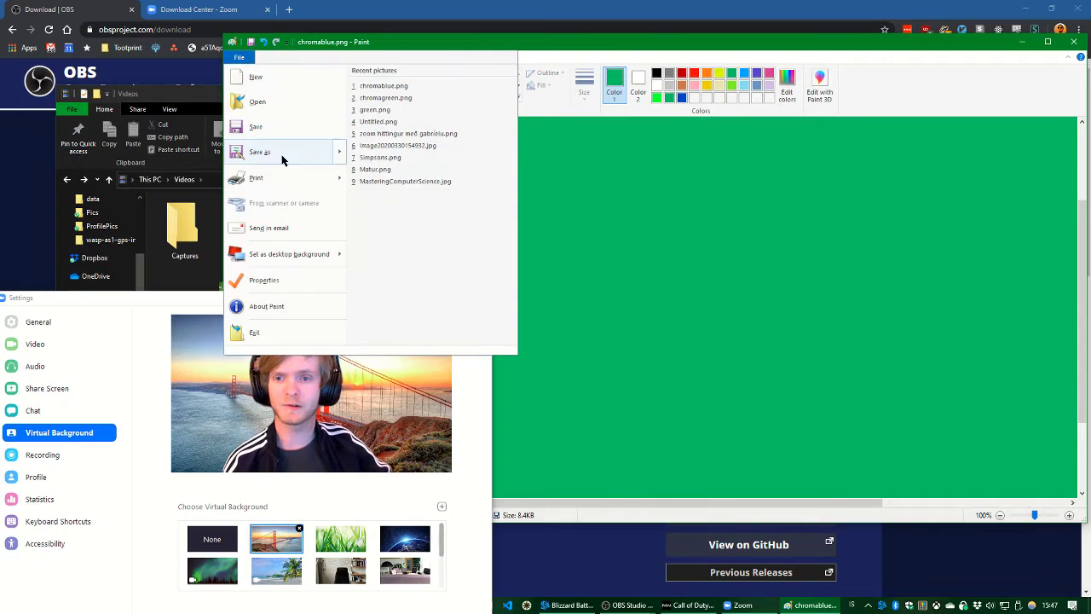
pyautogui.click(260, 150)
pyautogui.write('chromagreen.png')
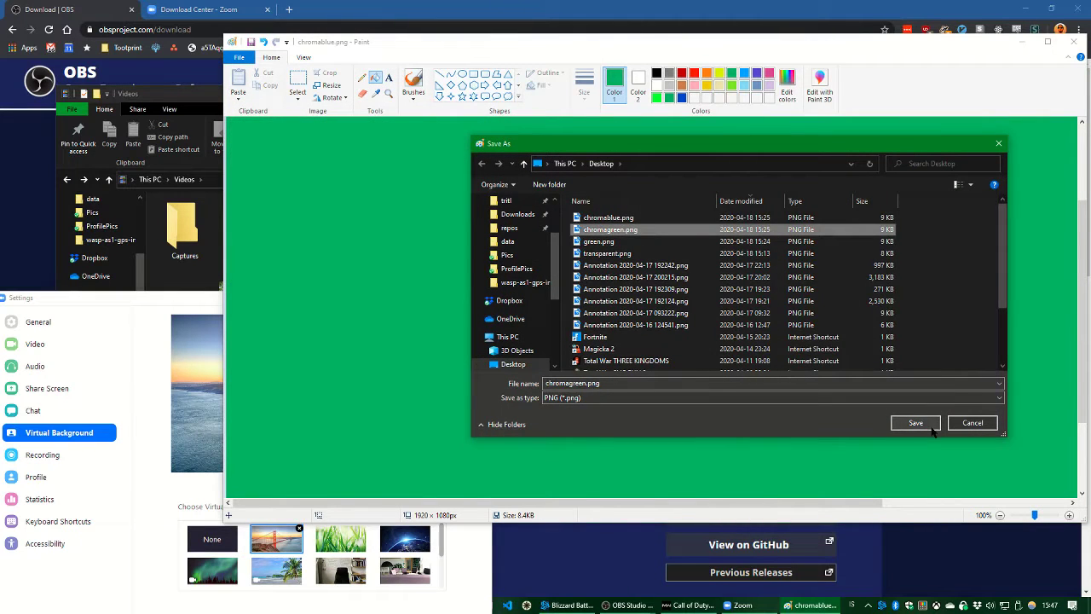
pyautogui.click(914, 423)
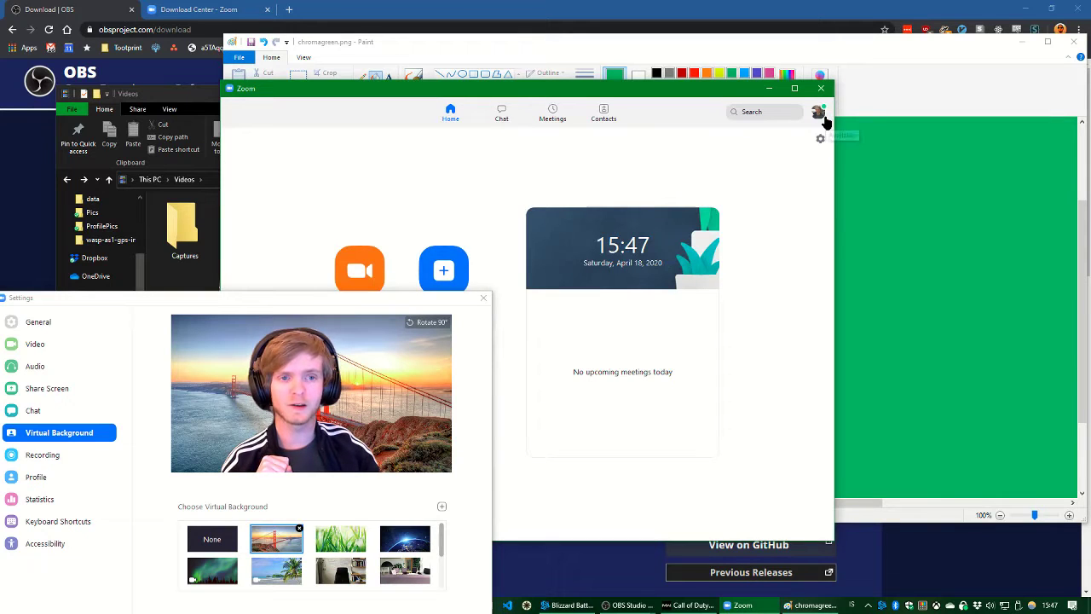
# - Load chromagreen.png from Zoom Settings as a custom image virtual background behind the webcam
pyautogui.click(38, 321)
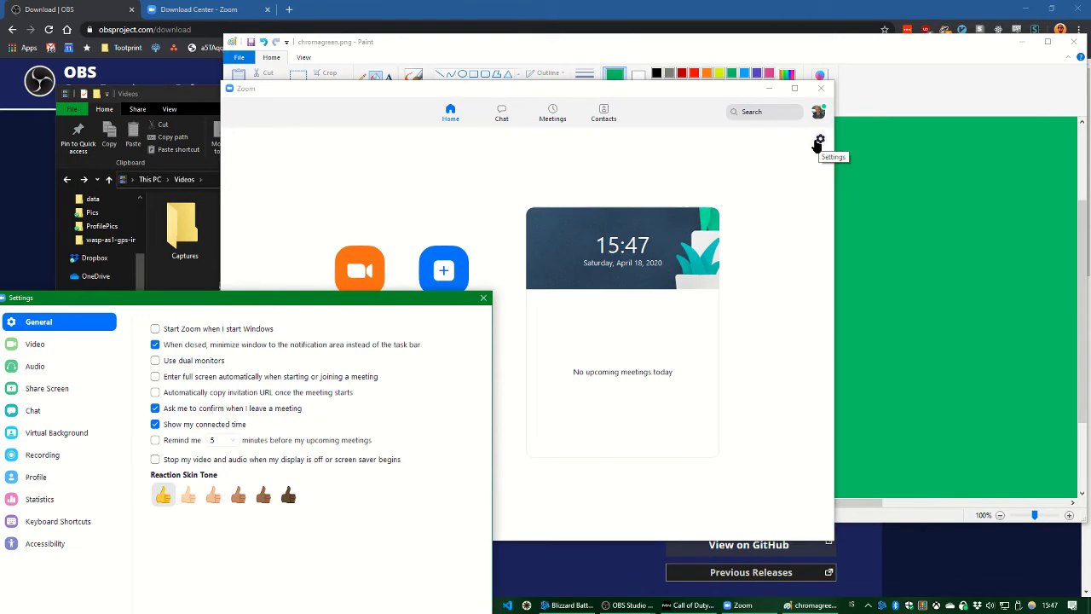
pyautogui.moveTo(68, 423)
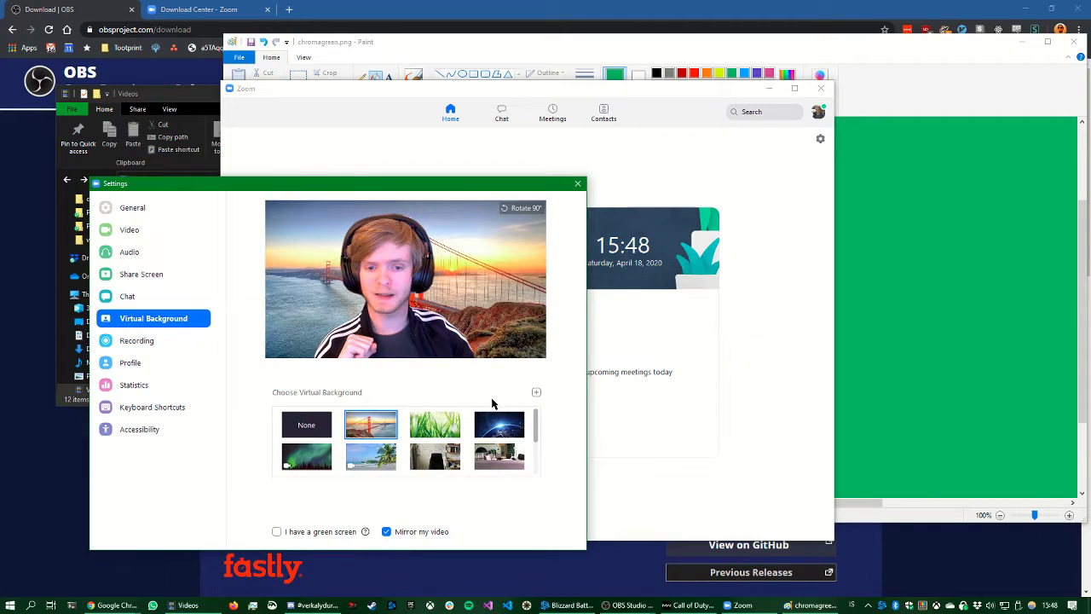
pyautogui.click(536, 392)
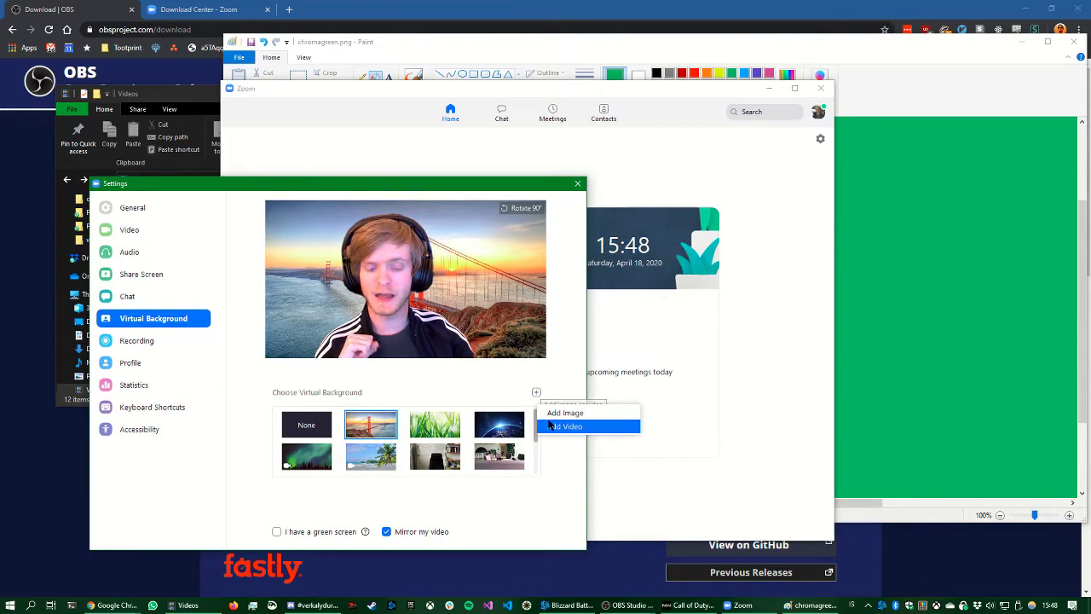
pyautogui.click(564, 413)
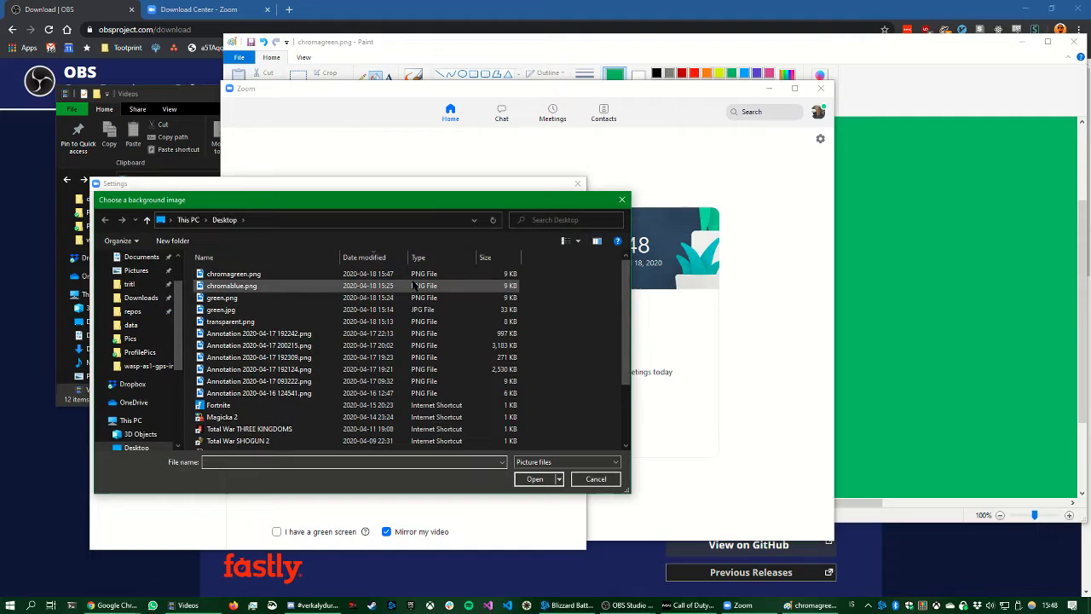
pyautogui.click(234, 273)
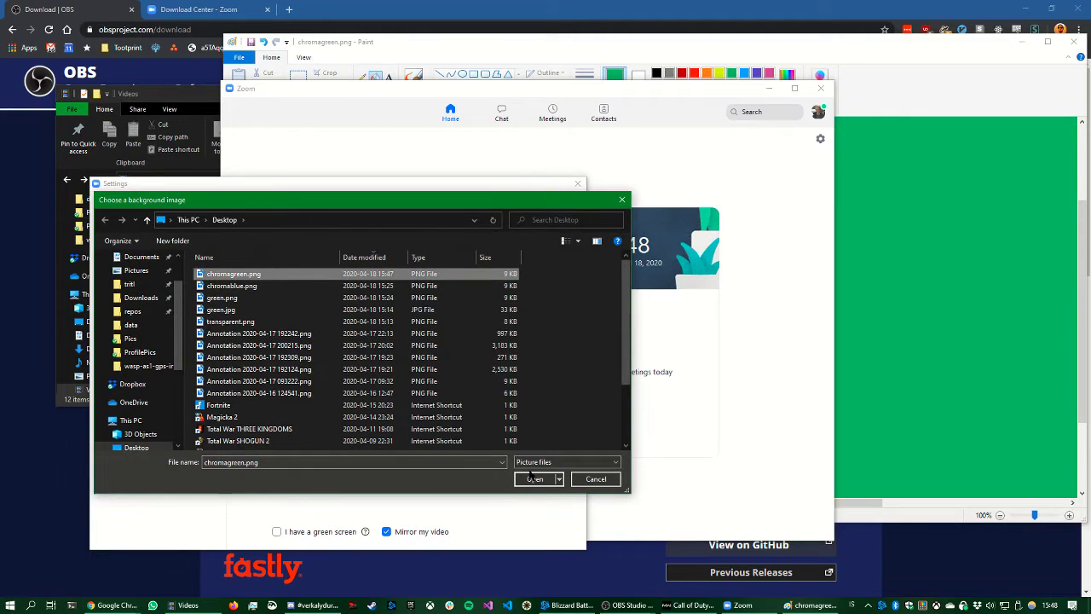
pyautogui.click(532, 477)
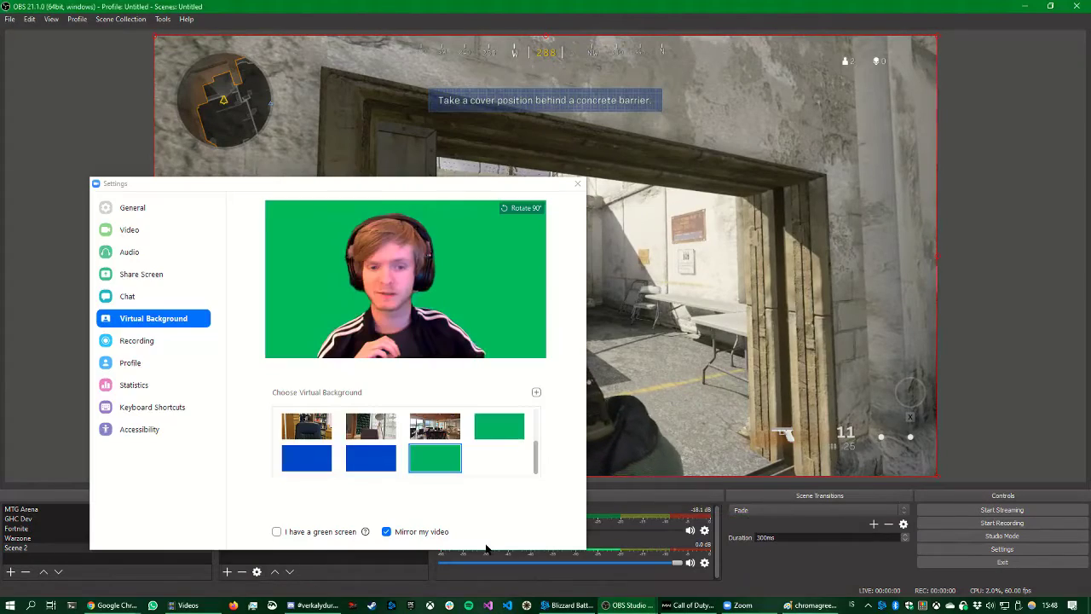
pyautogui.moveTo(503, 194)
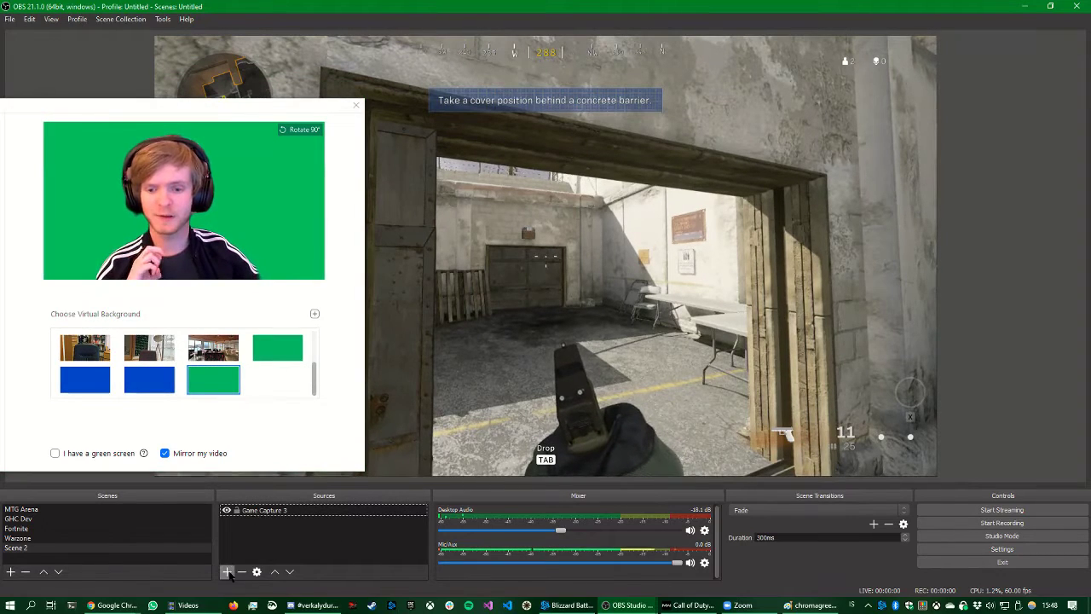
# - Add a Game Capture 4 source in 'Capture specific window' mode targeting the [Zoom.exe]: Settings window
pyautogui.click(227, 571)
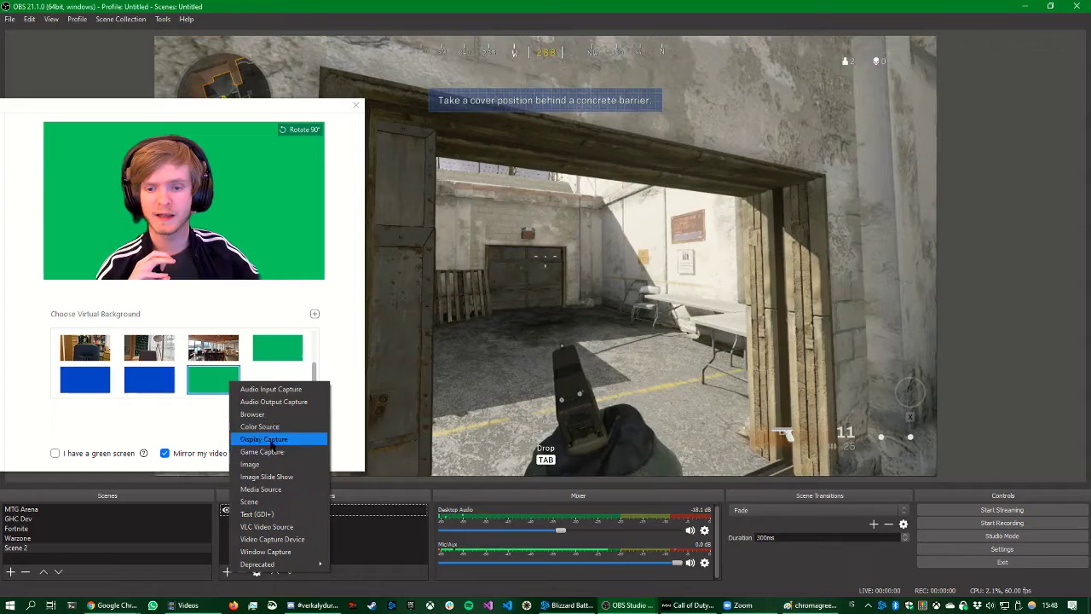
pyautogui.click(262, 450)
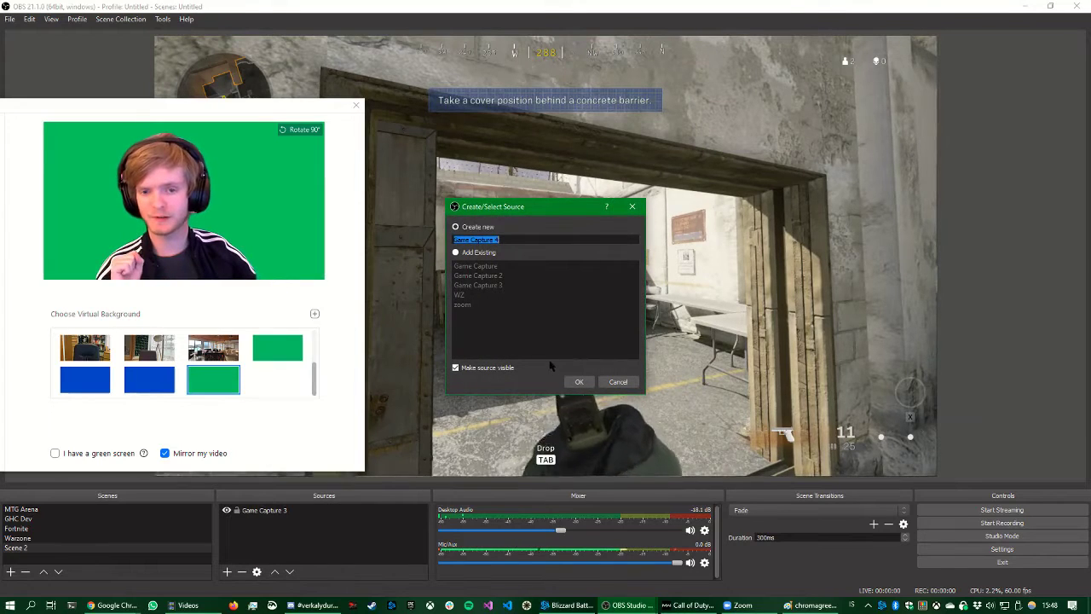
pyautogui.click(580, 382)
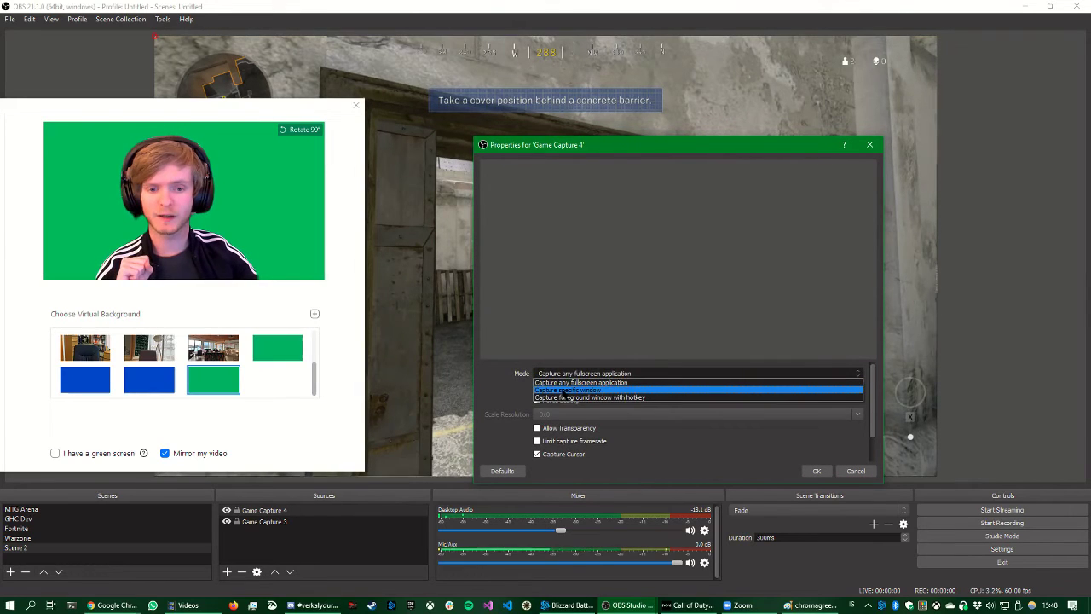
pyautogui.click(566, 391)
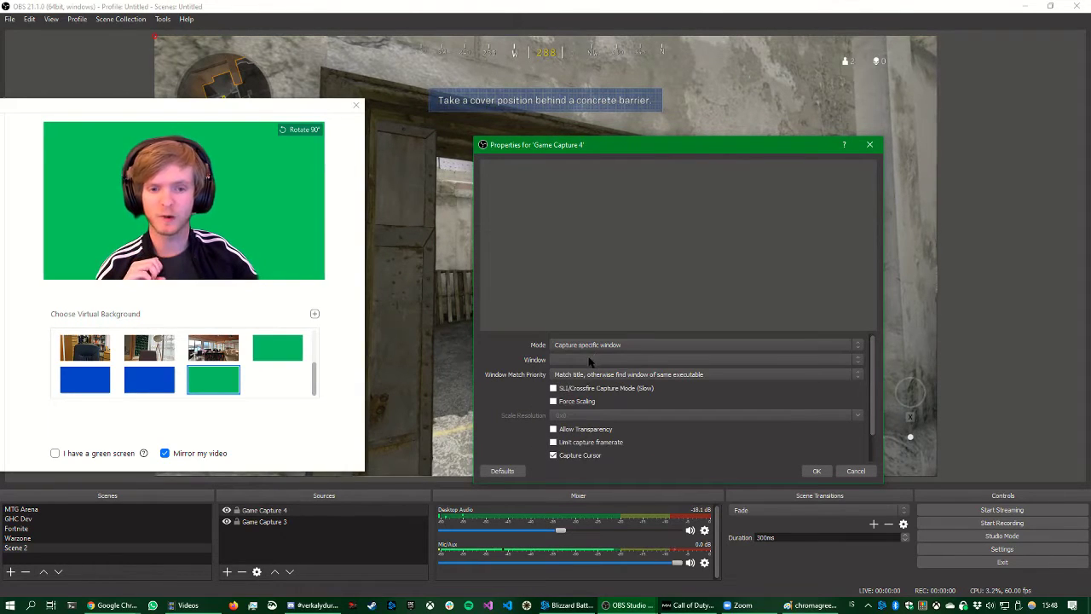
pyautogui.click(703, 359)
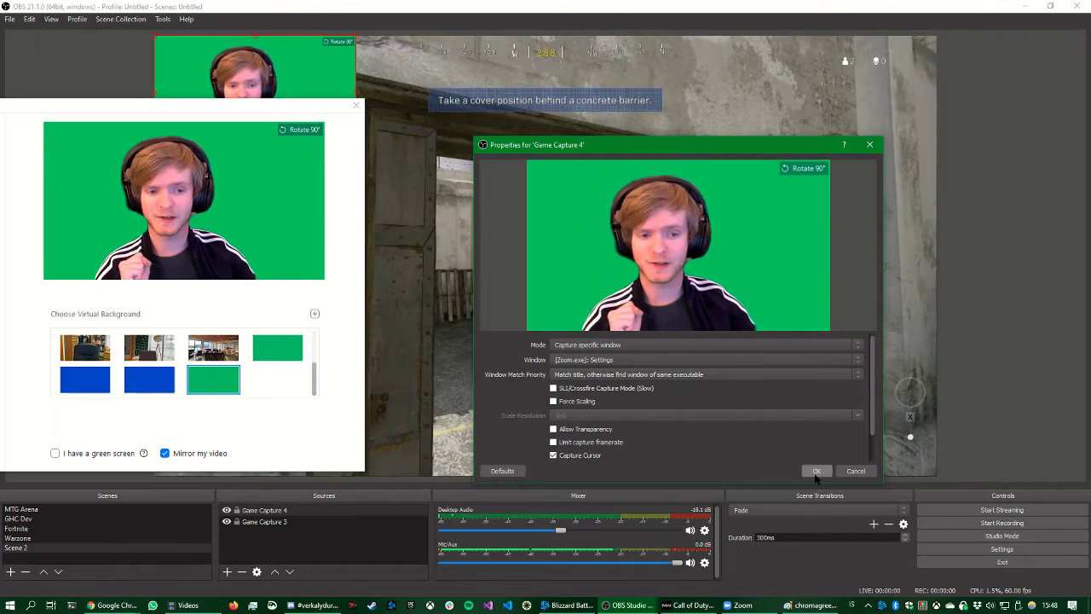
pyautogui.click(817, 471)
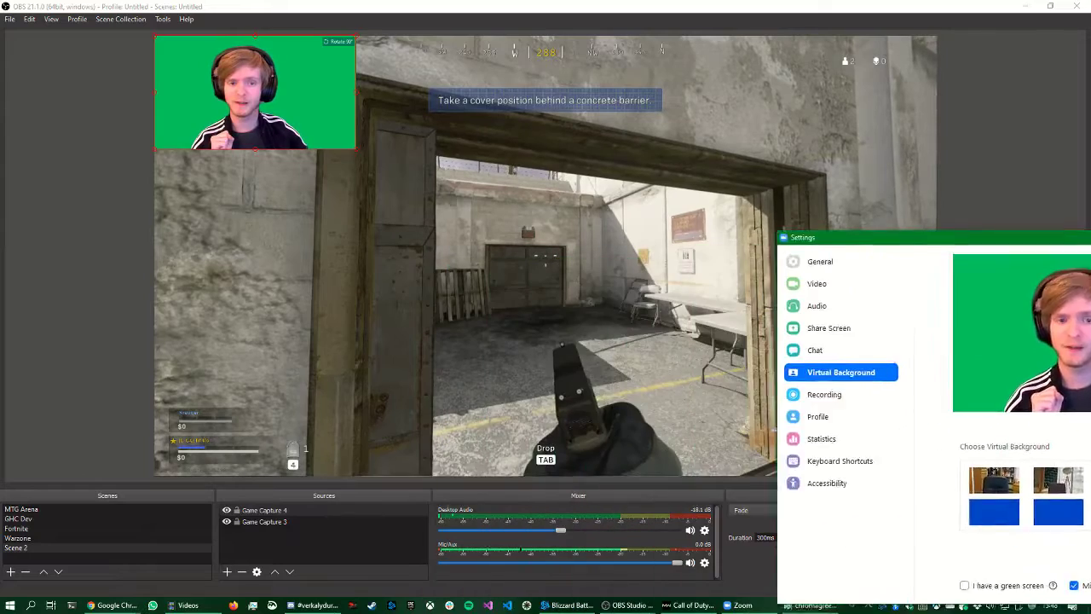
# - Drag the webcam capture in the preview to the bottom-right corner over the game footage
pyautogui.moveTo(935, 237); pyautogui.dragTo(584, 169)
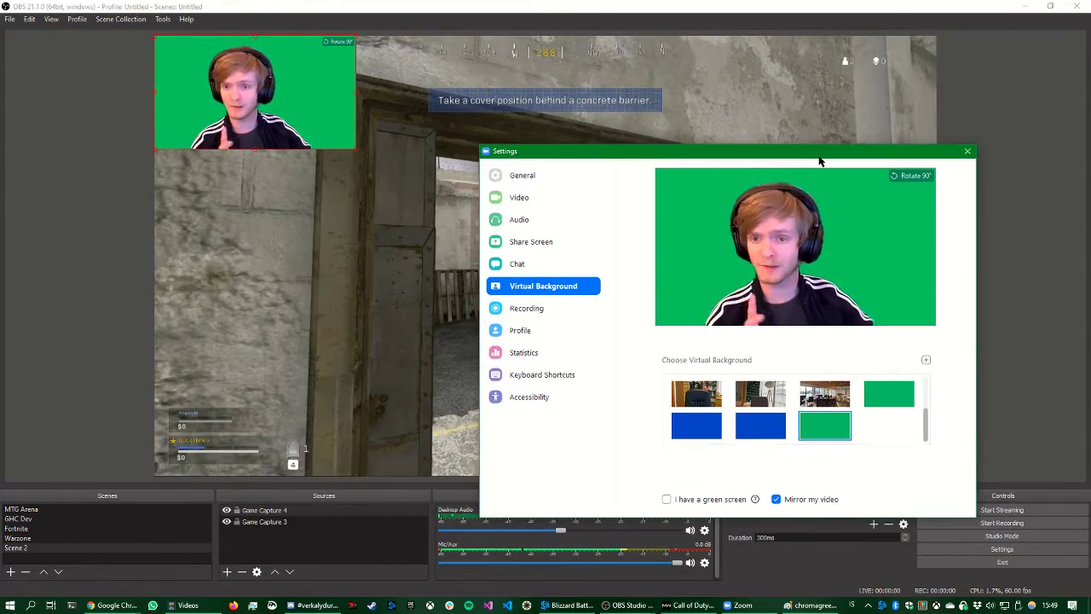
pyautogui.click(968, 150)
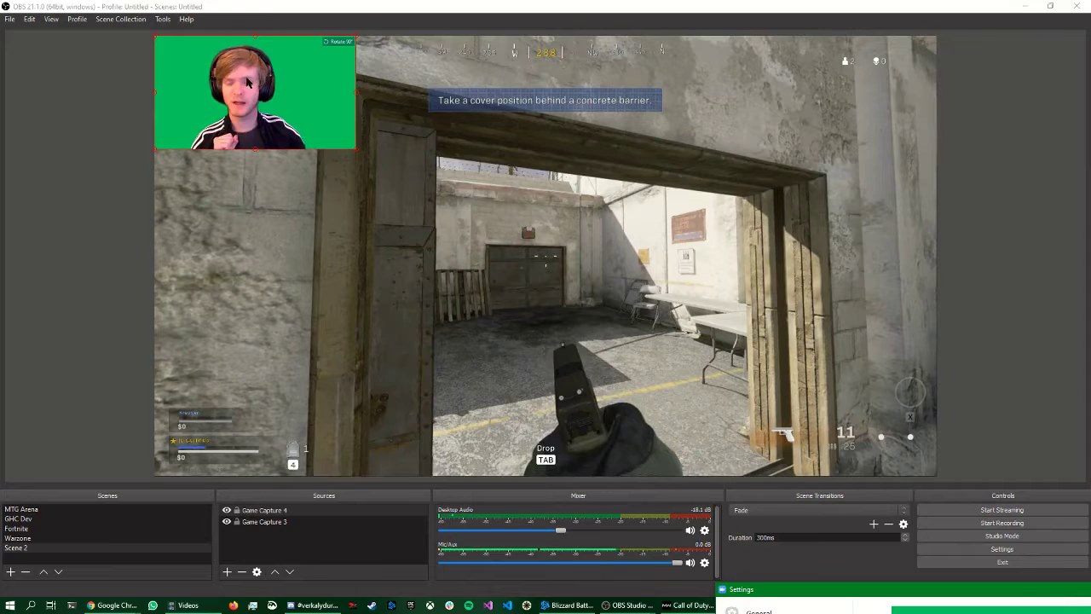
pyautogui.moveTo(256, 92); pyautogui.dragTo(652, 410)
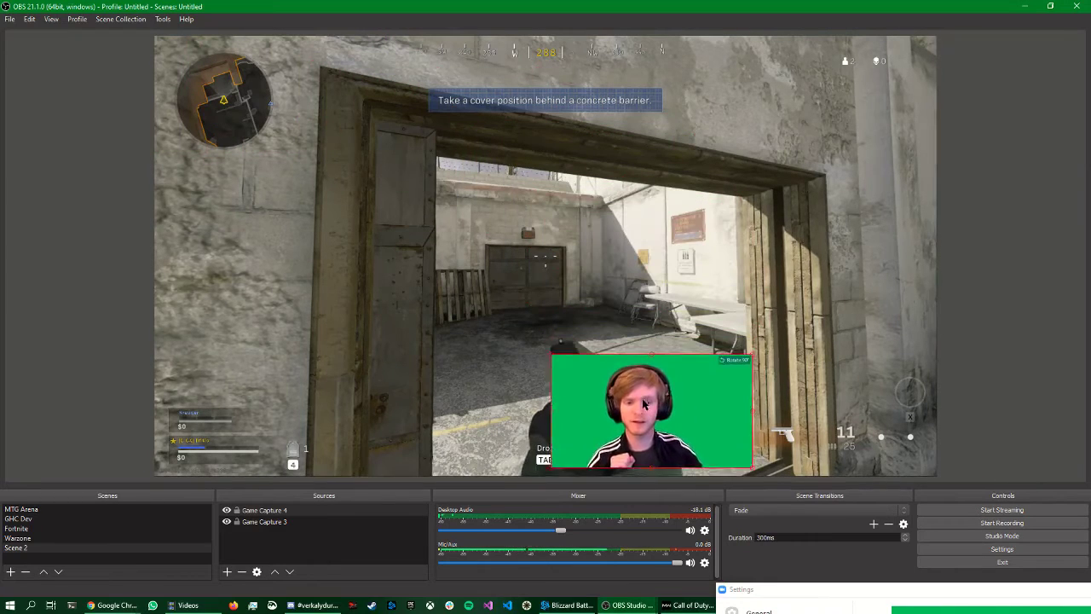
pyautogui.moveTo(651, 409); pyautogui.dragTo(686, 418)
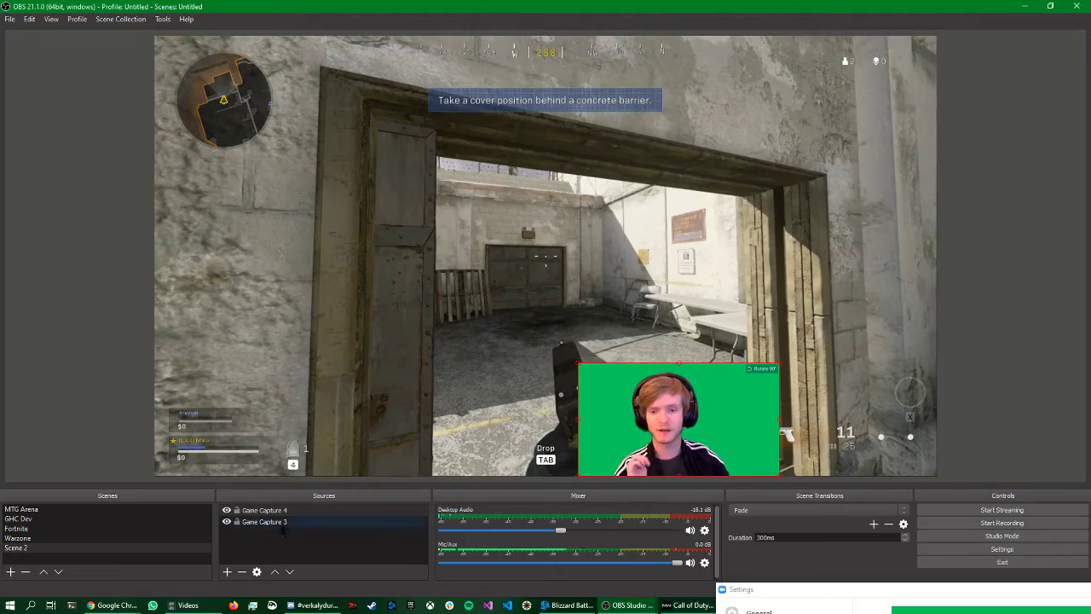
pyautogui.click(264, 522)
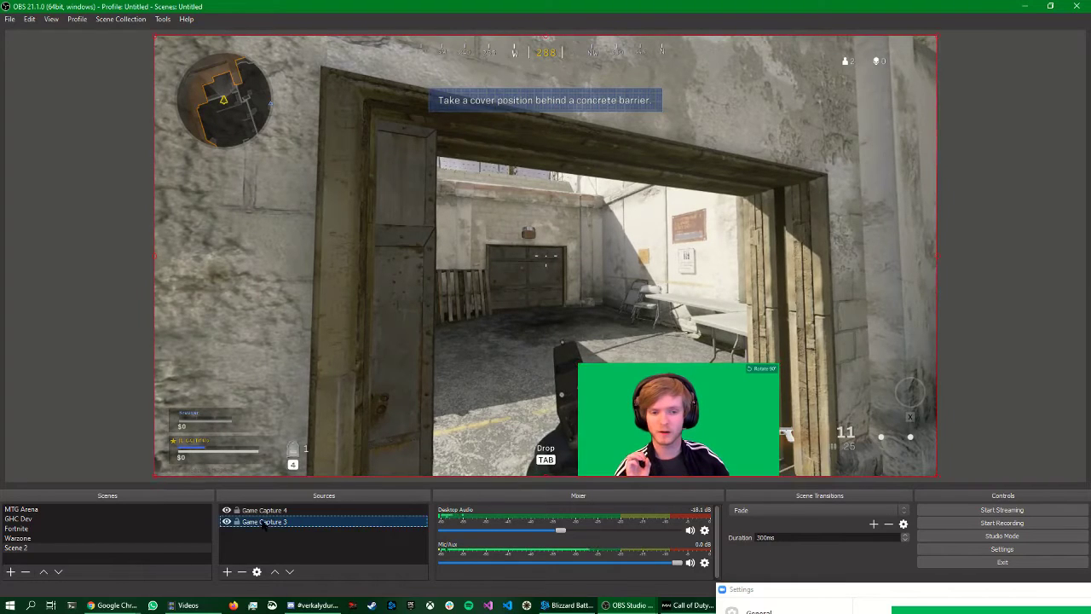
pyautogui.click(264, 510)
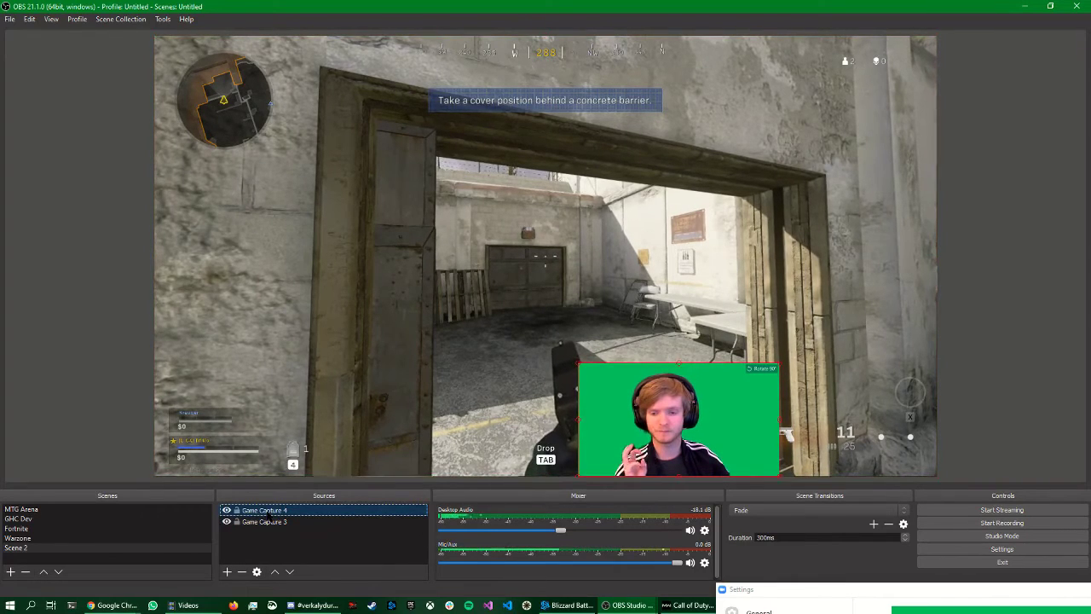
# - Add Crop/Pad and green Chroma Key filters to Game Capture 4 so only the person shows
pyautogui.rightClick(264, 510)
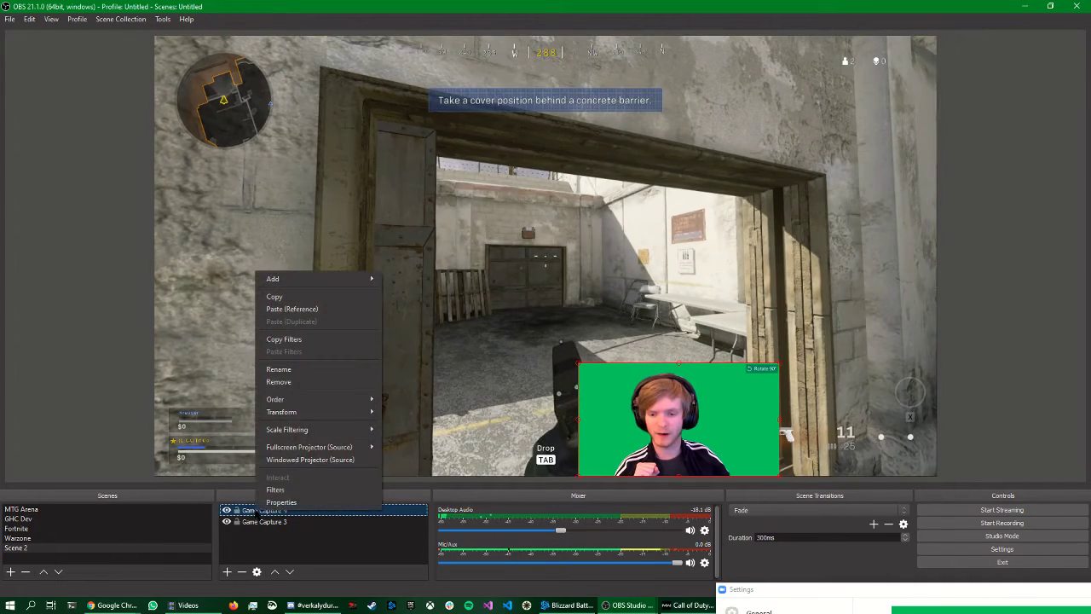
pyautogui.click(275, 490)
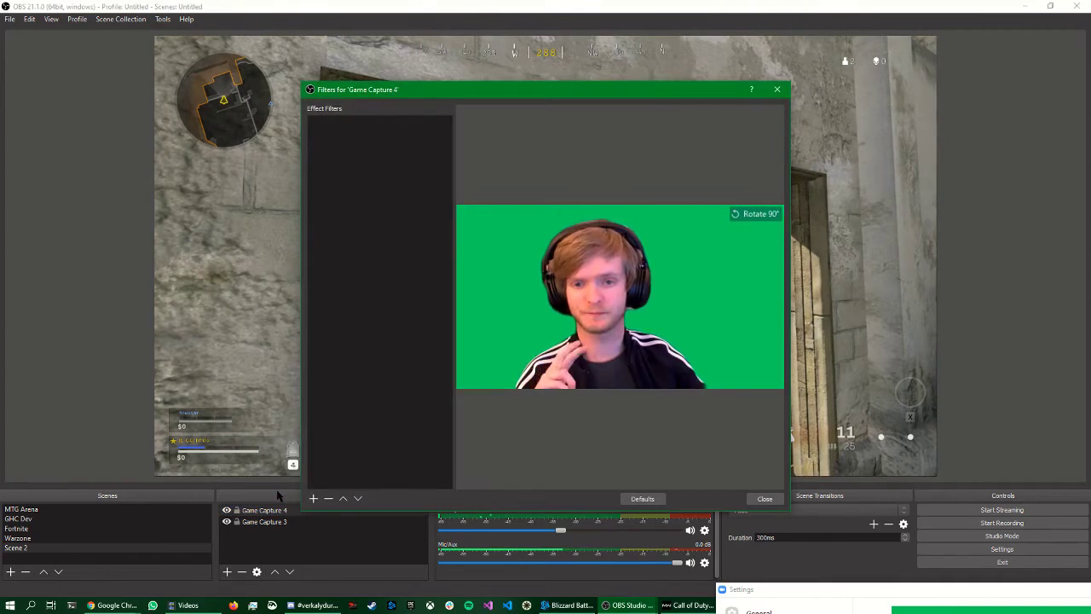
pyautogui.click(314, 498)
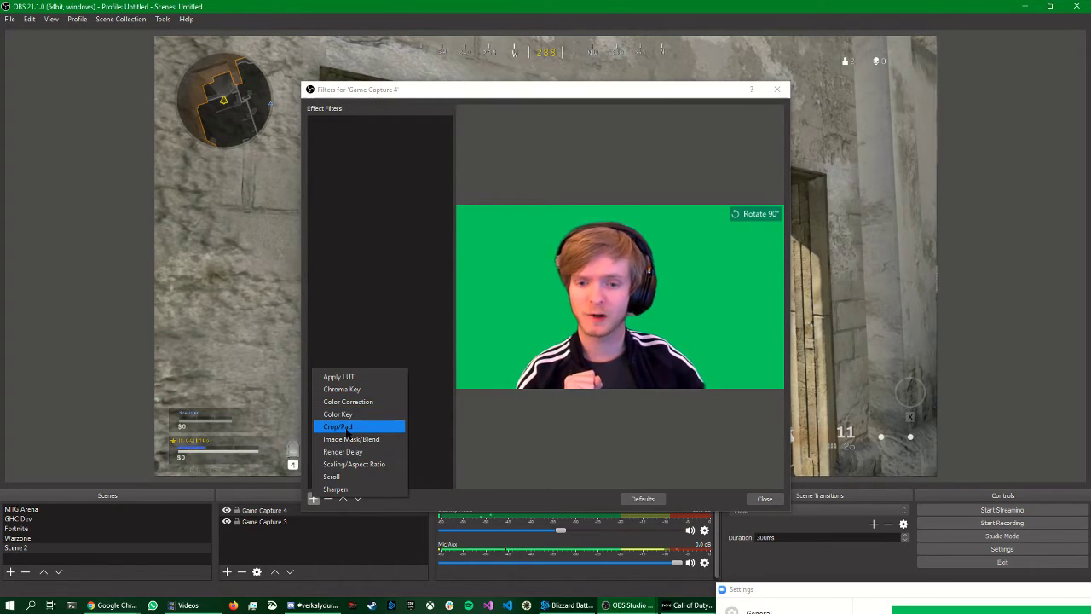
pyautogui.click(338, 426)
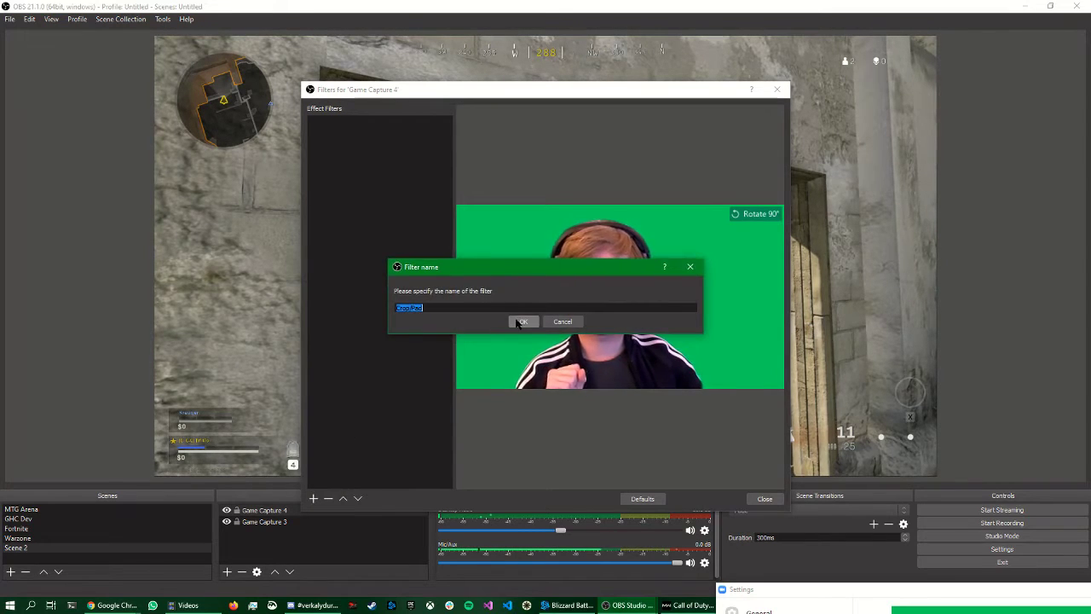
pyautogui.click(521, 321)
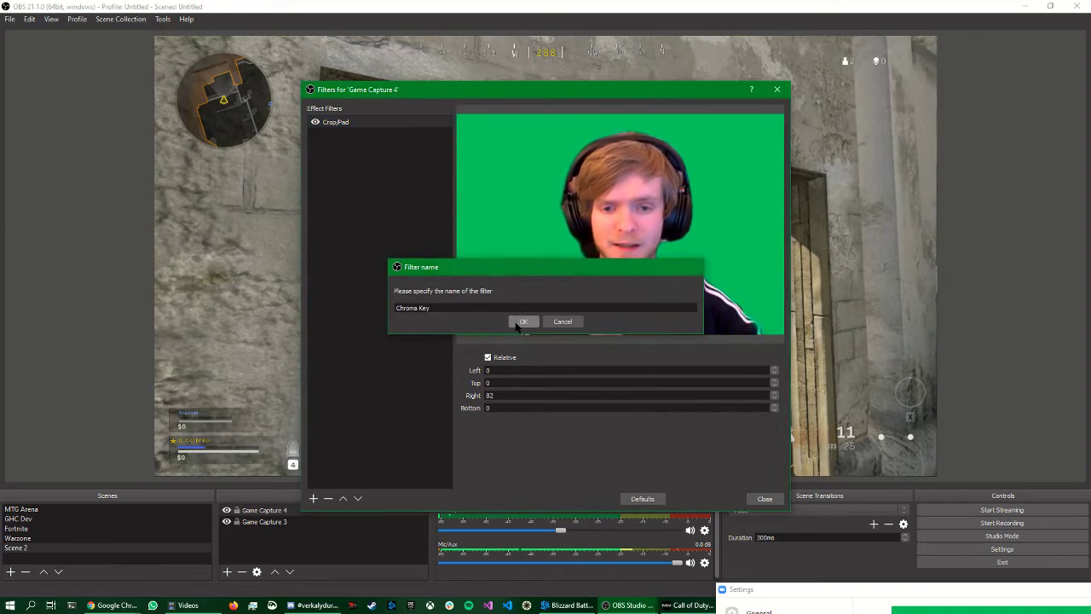
pyautogui.click(522, 320)
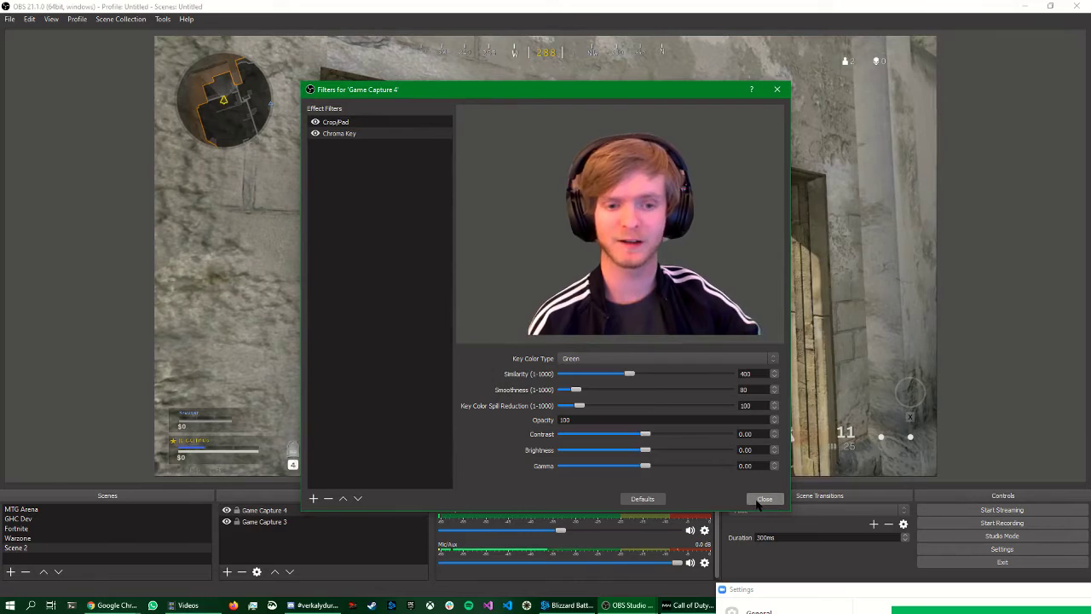
pyautogui.click(763, 498)
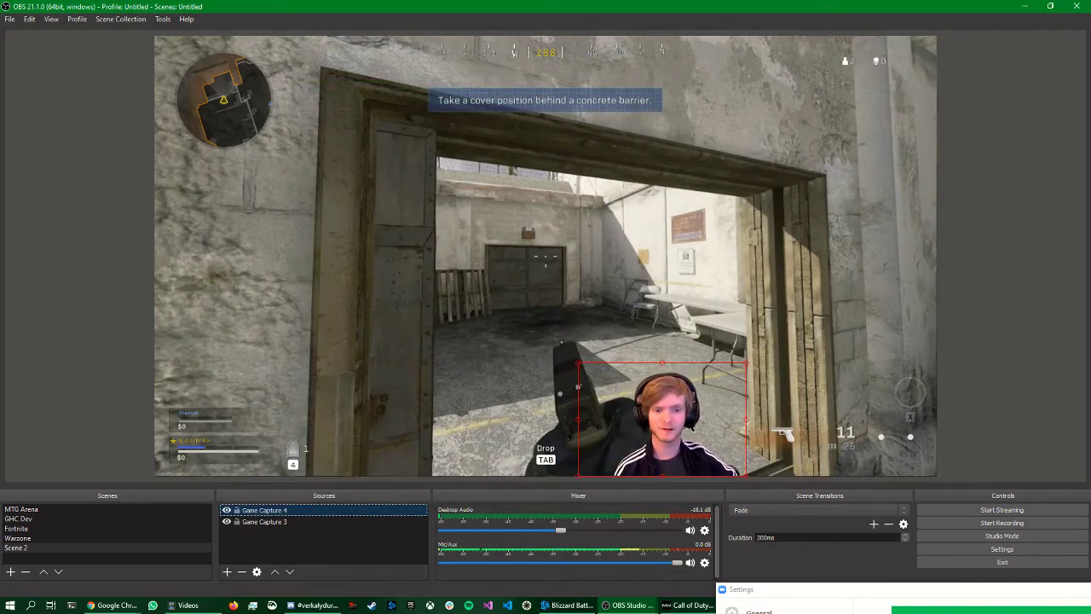